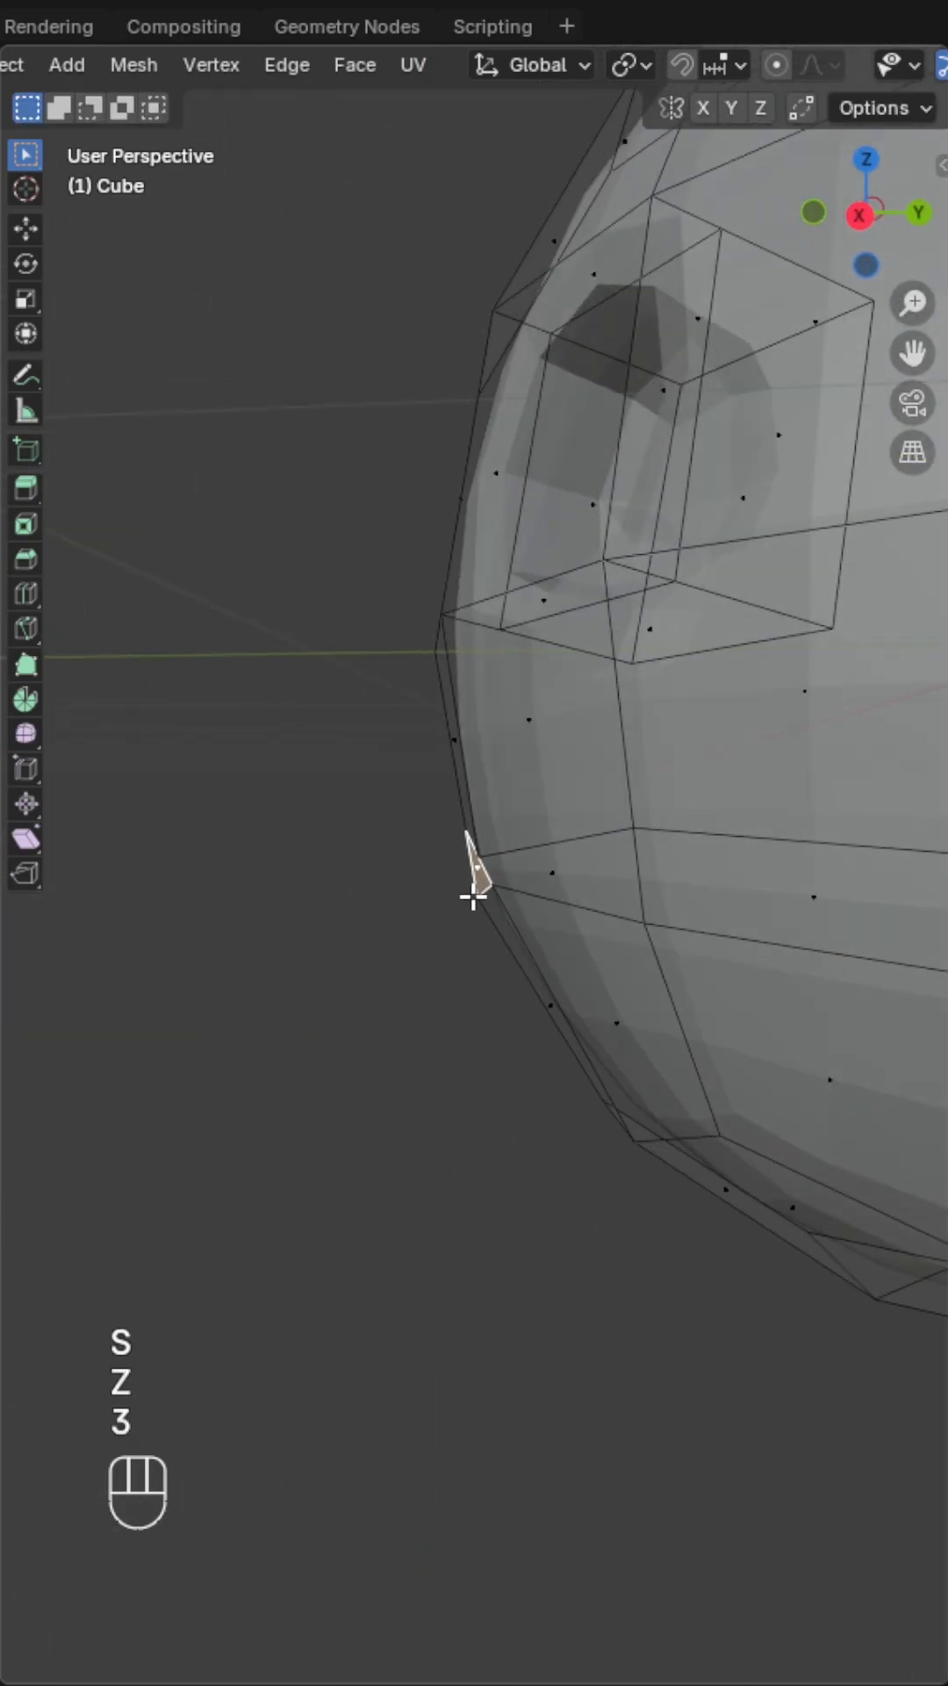
- Scale the selected head geometry vertically to start shaping the leg
key(g)
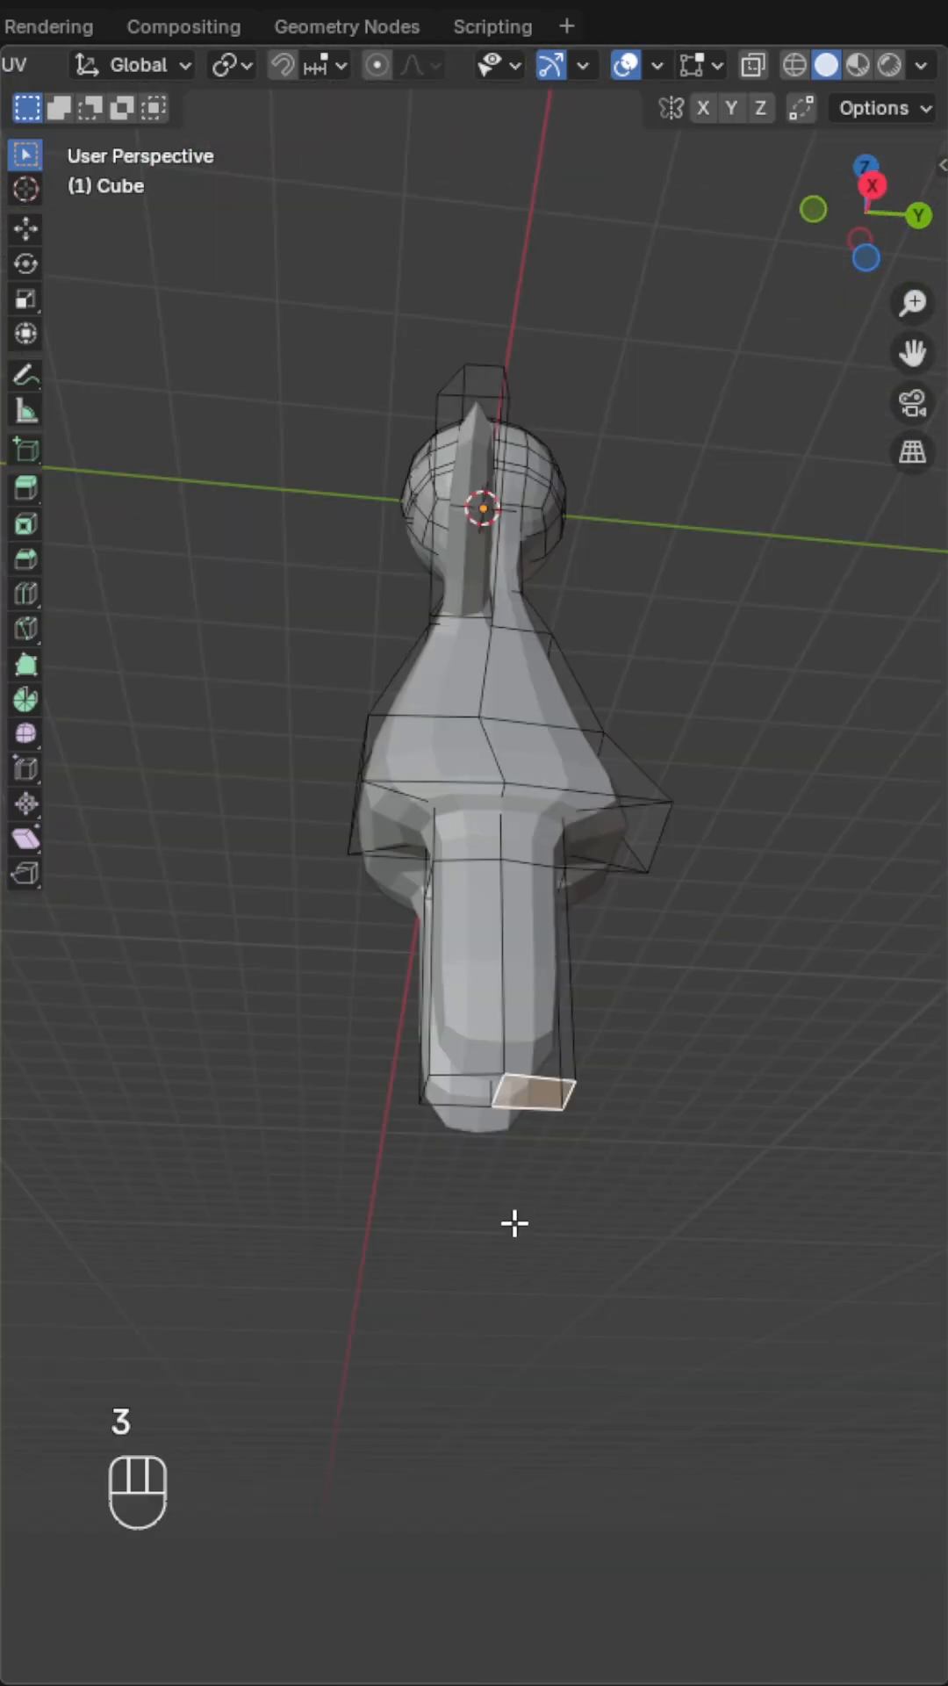
- From side view, move the arm face vertically and push the mouth faces into the head
key(e)
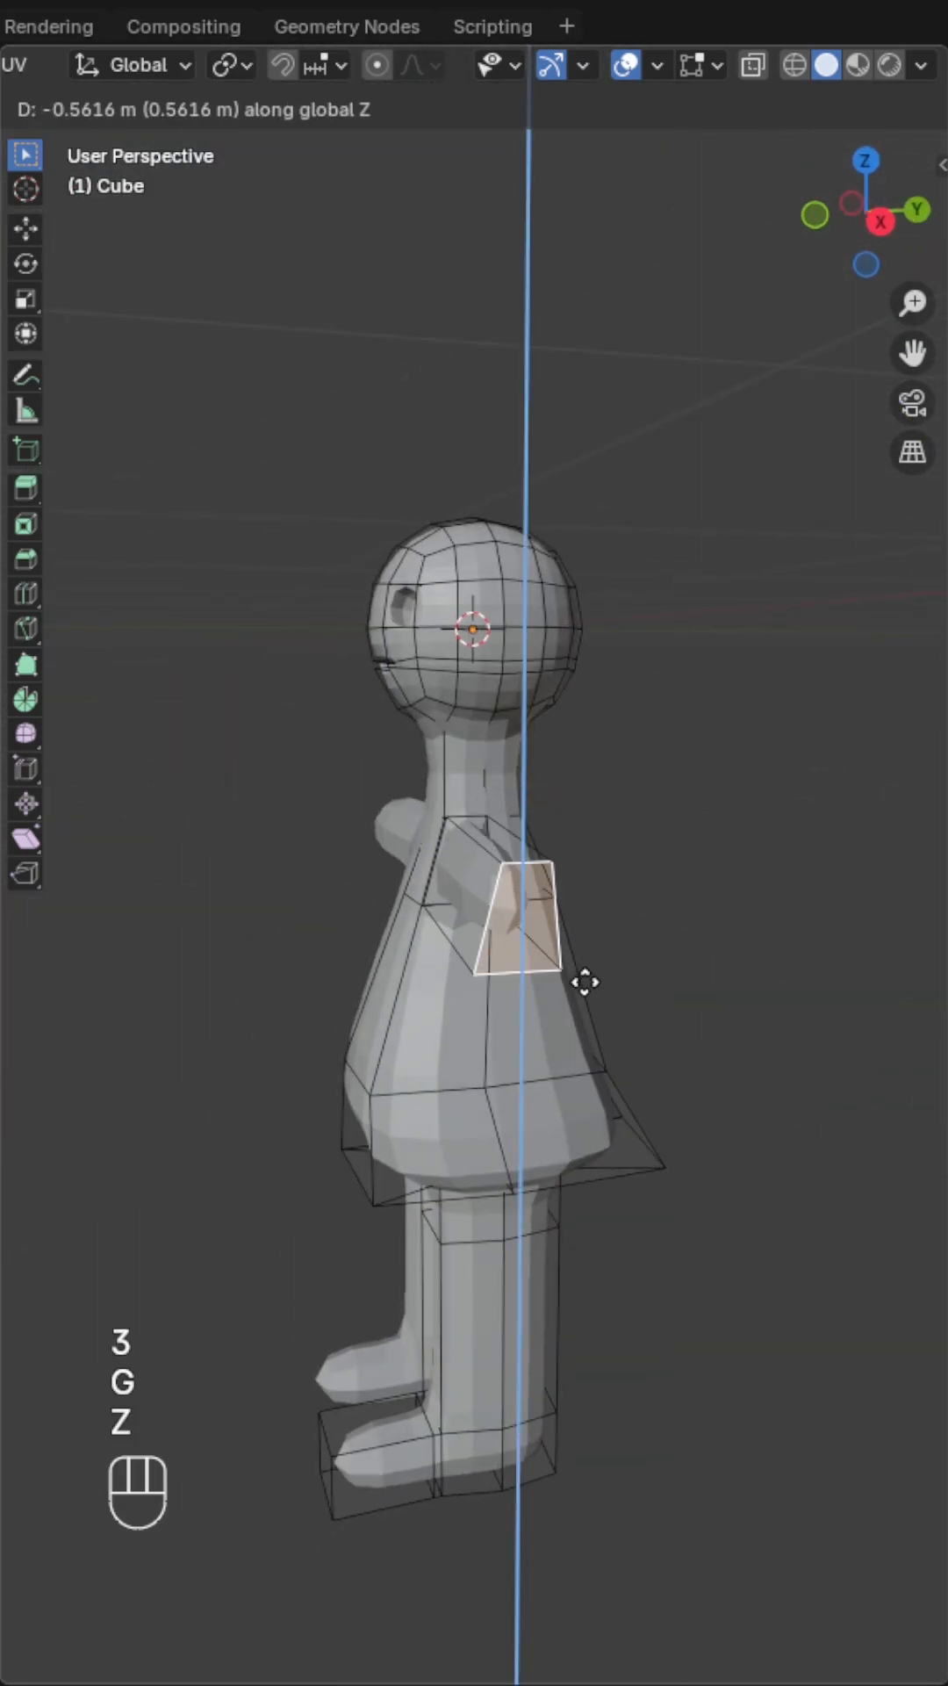
key(Tab)
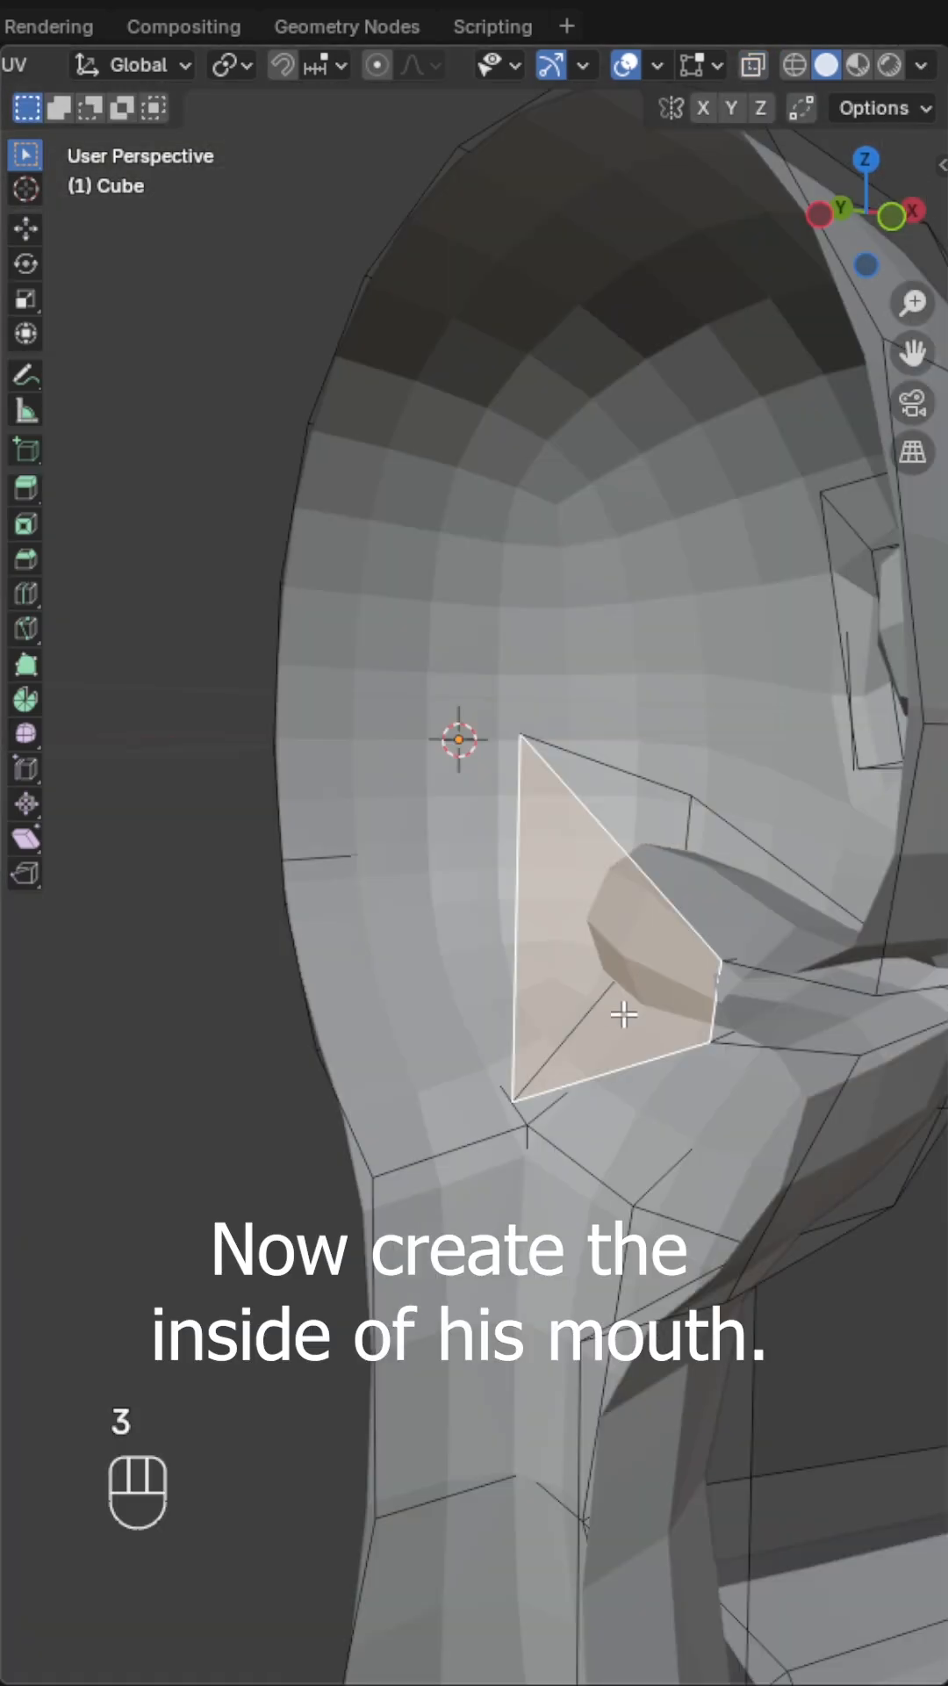
key(shift+a)
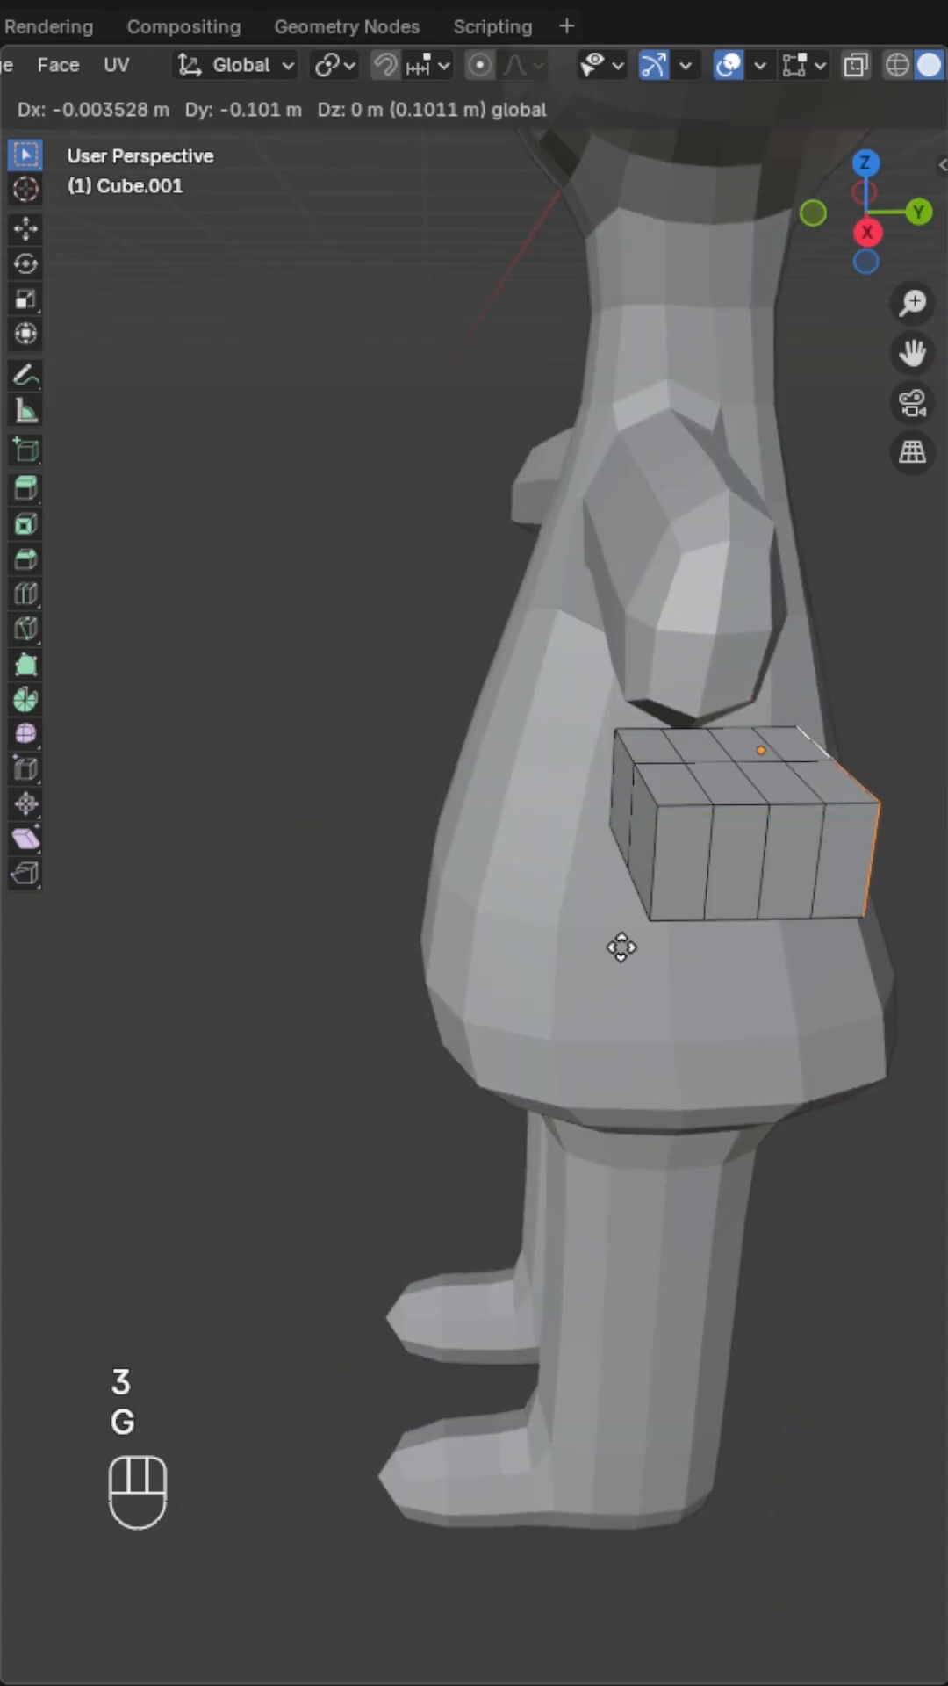
- Extrude the hand's individual faces with Alt+E into four fingers and a thumb
key(Alt+e)
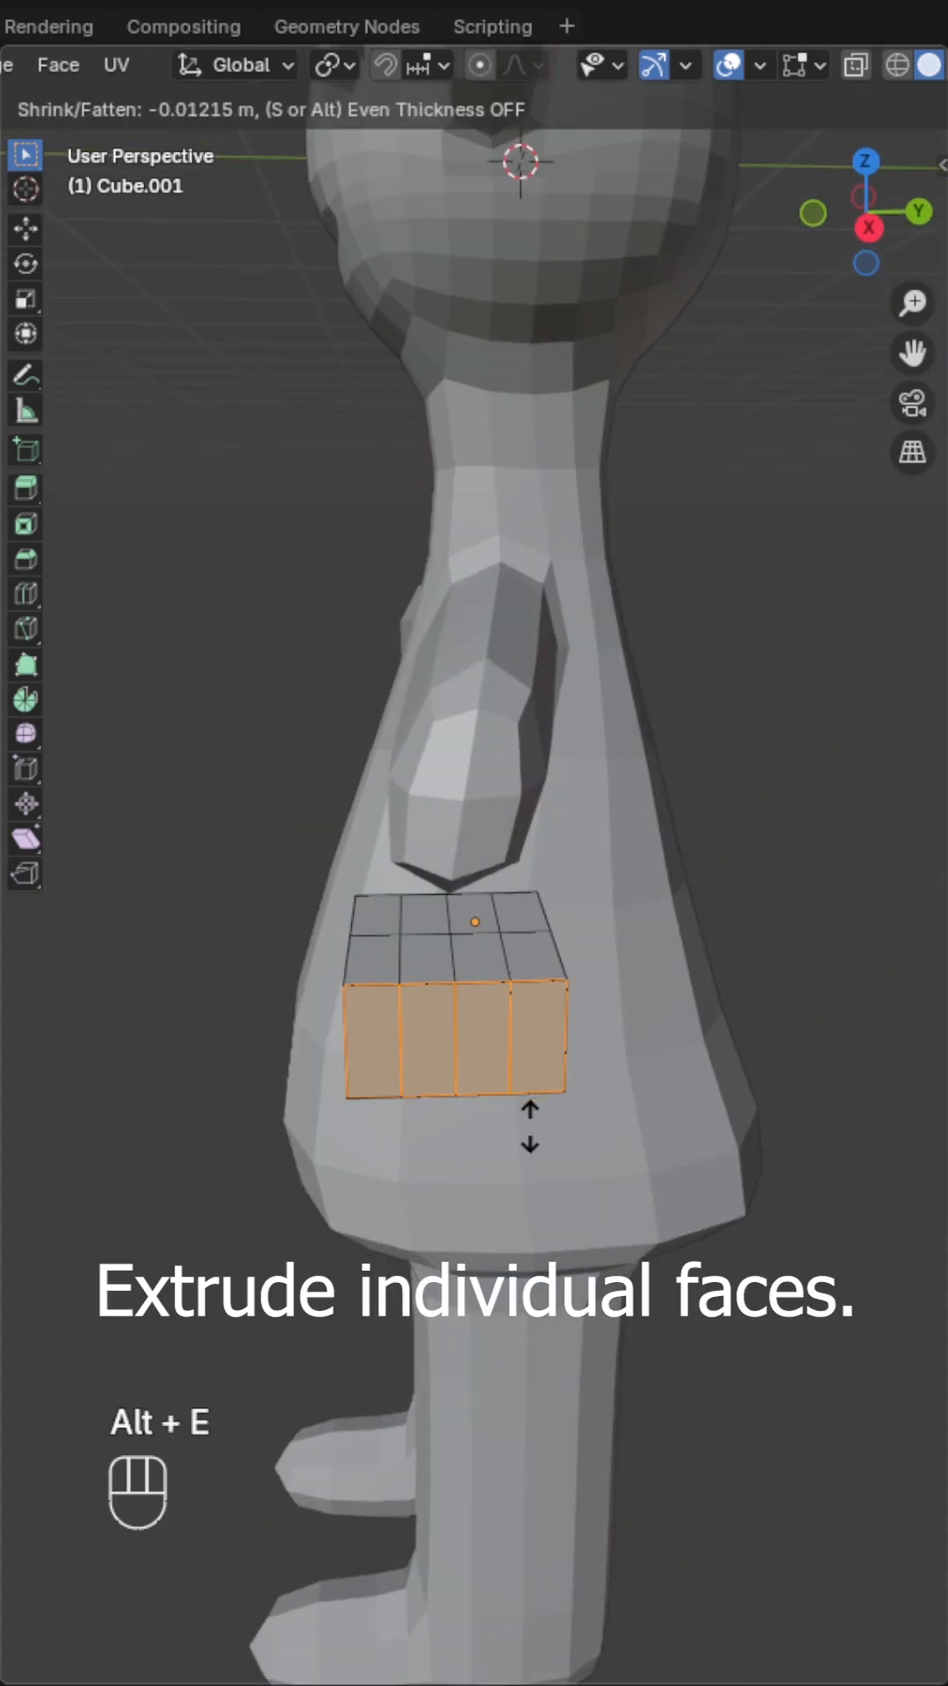
click(332, 65)
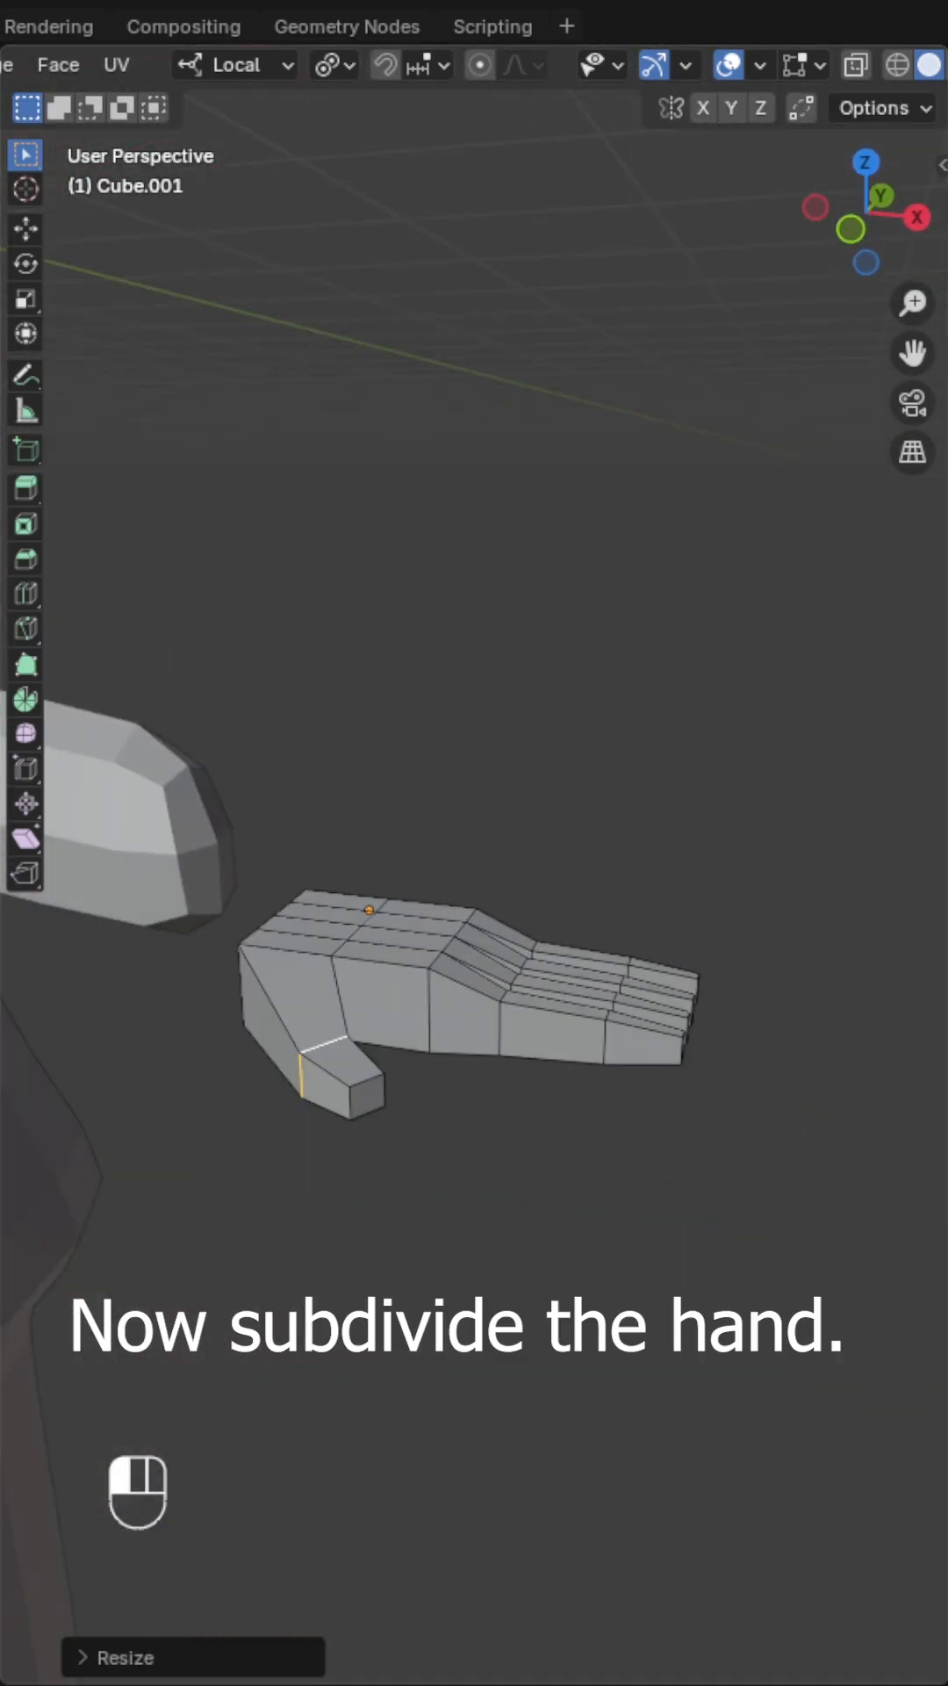
- Subdivide the hand, knife-cut a new edge and add an edge loop around the thumb
key(ctrl+r)
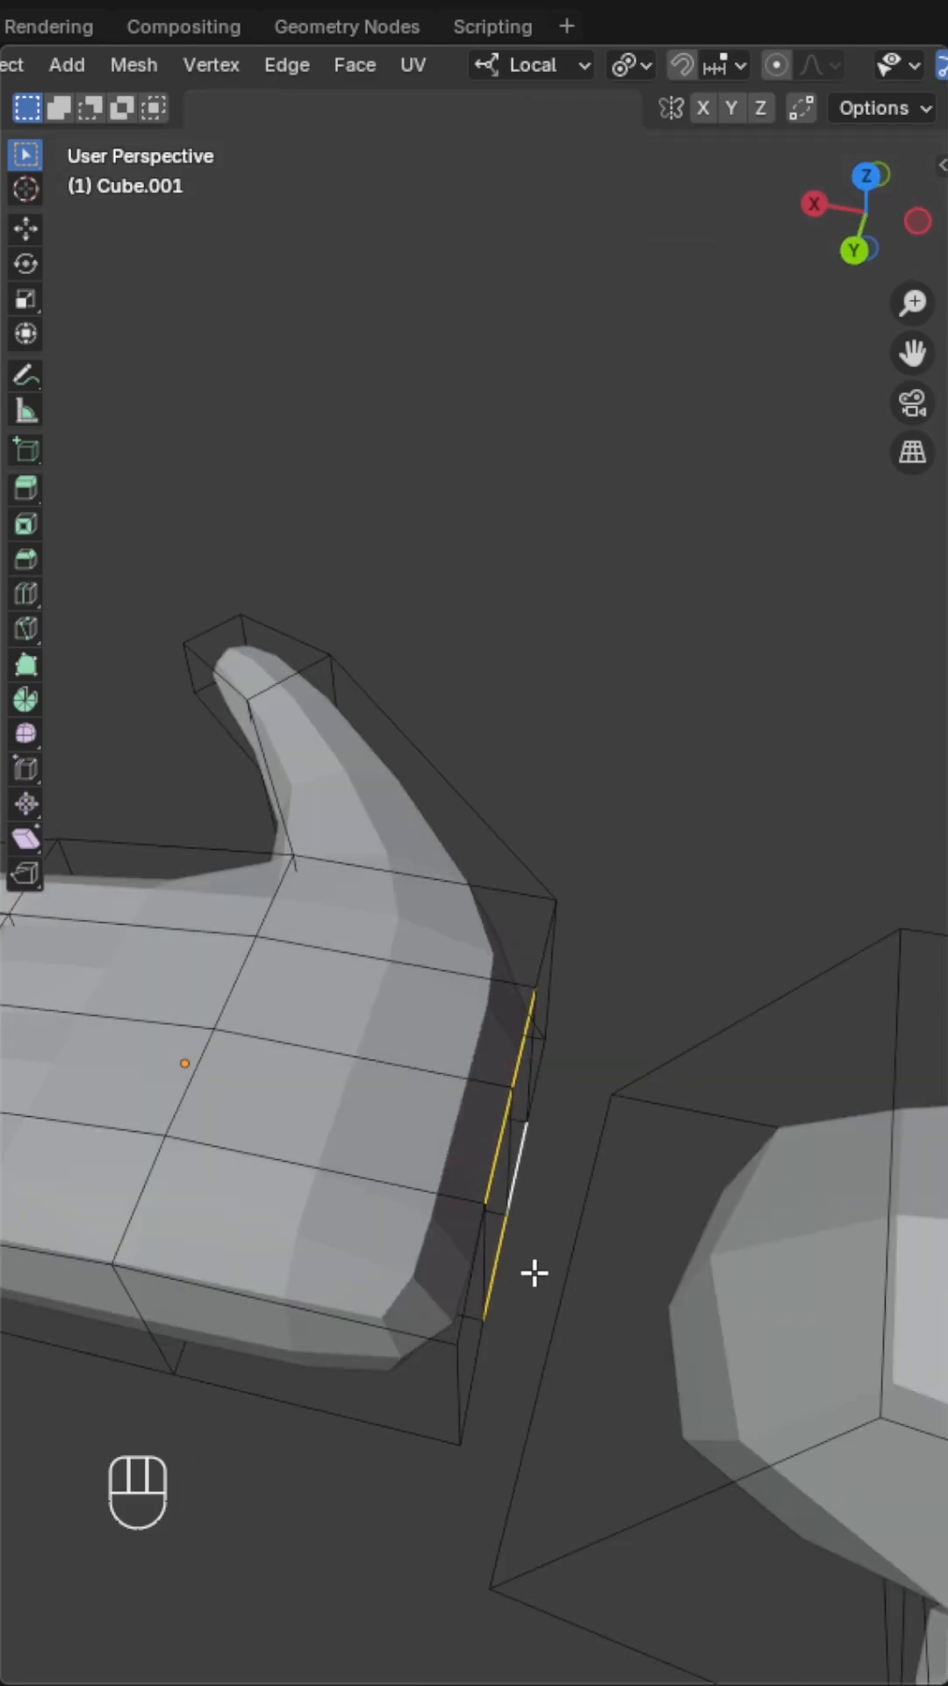
key(f)
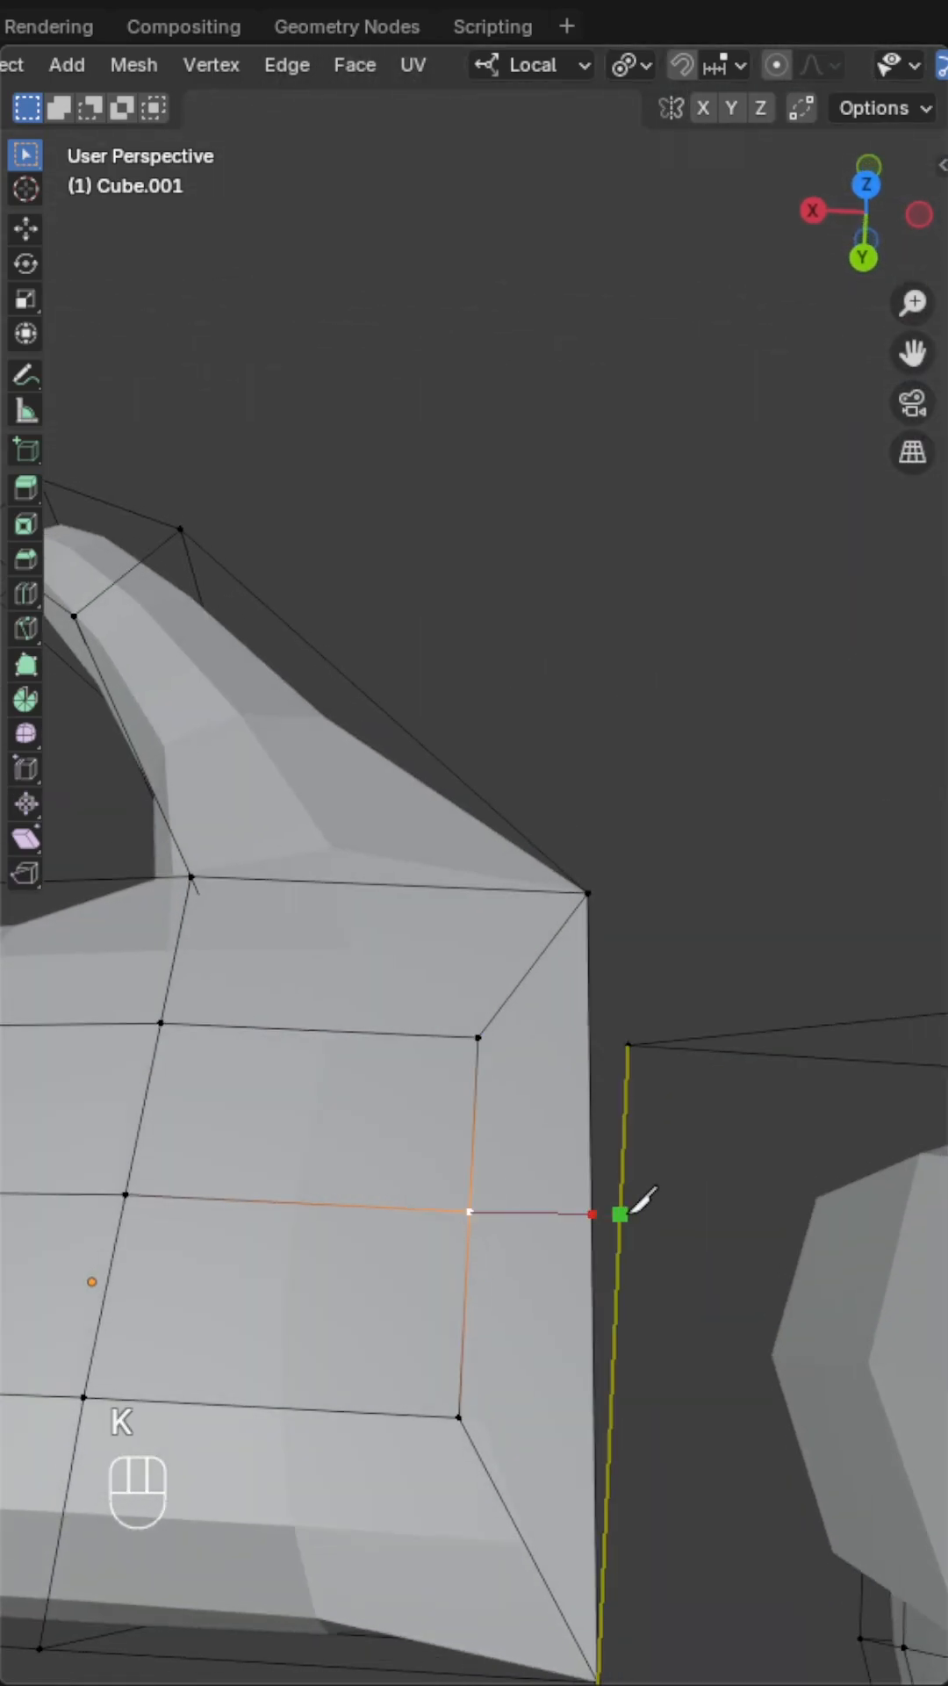
key(ctrl+z)
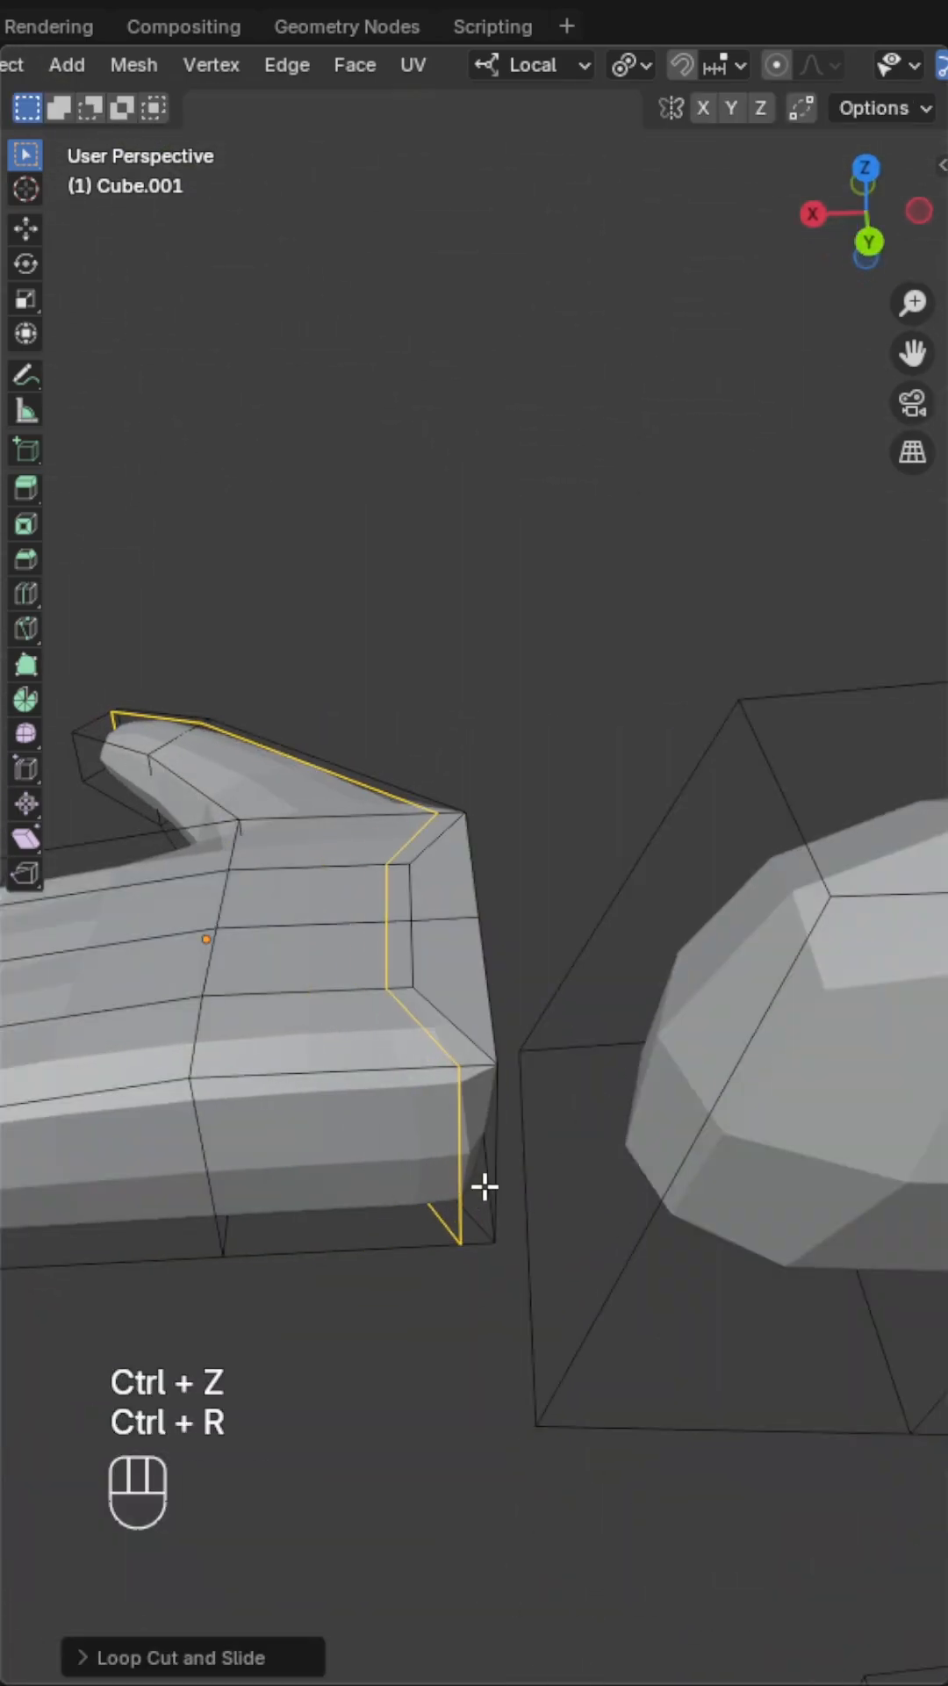
key(ctrl+z)
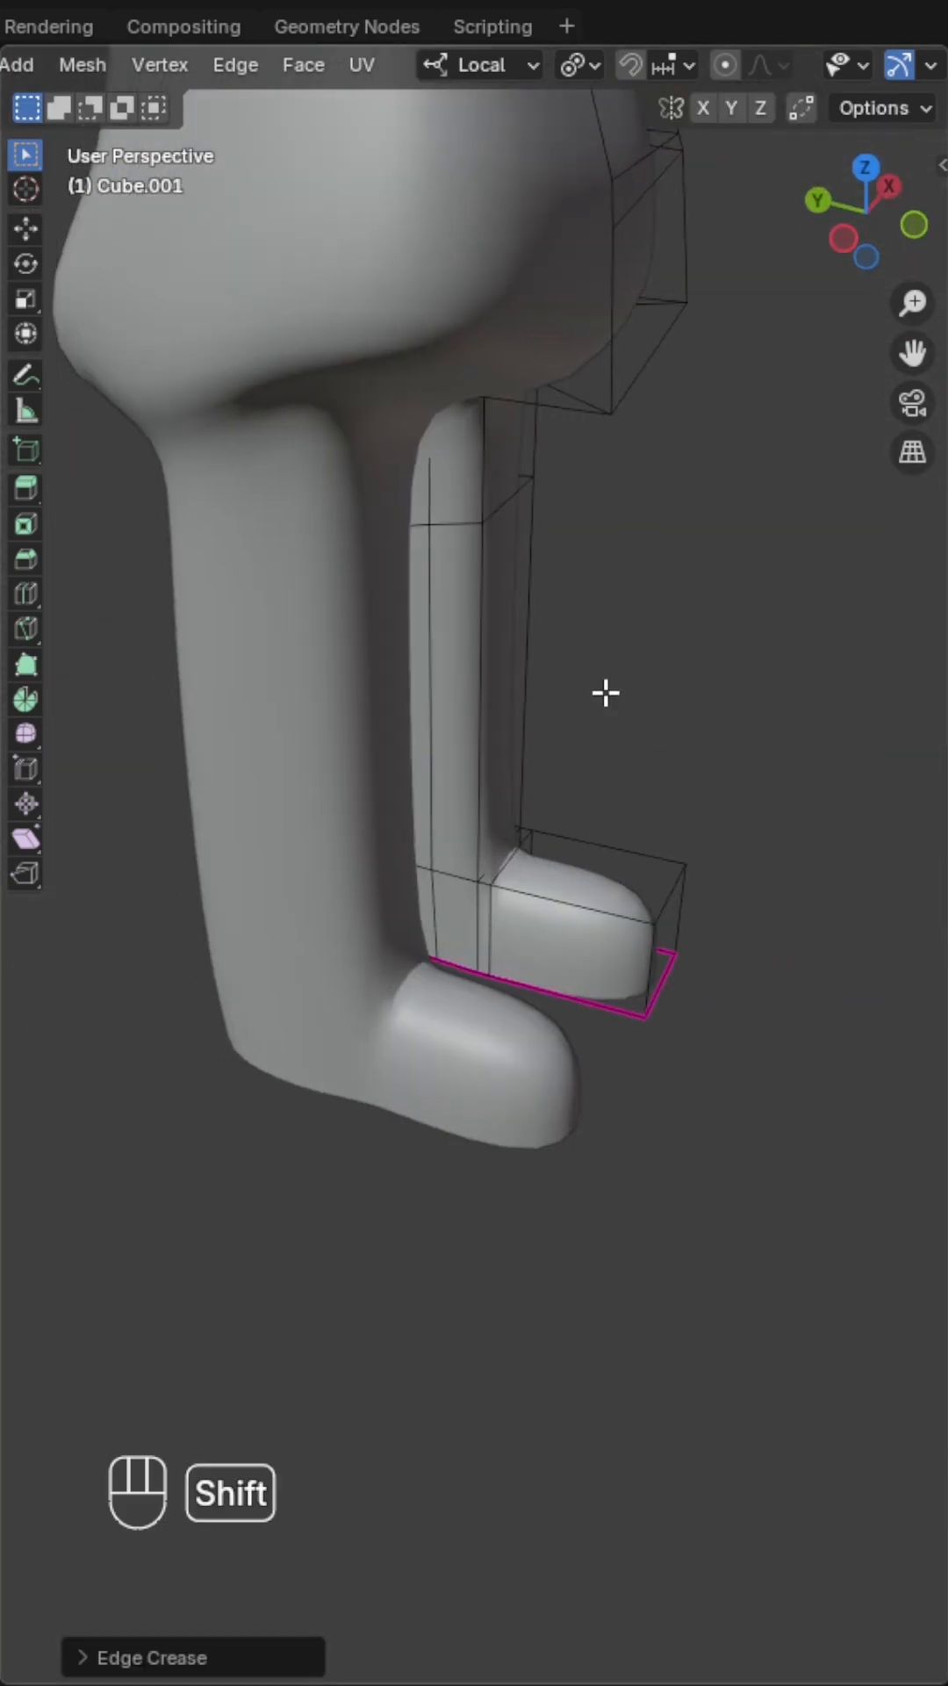
- Crease the bottom edges of the foot so they stay sharp under subdivision
key(shift+a)
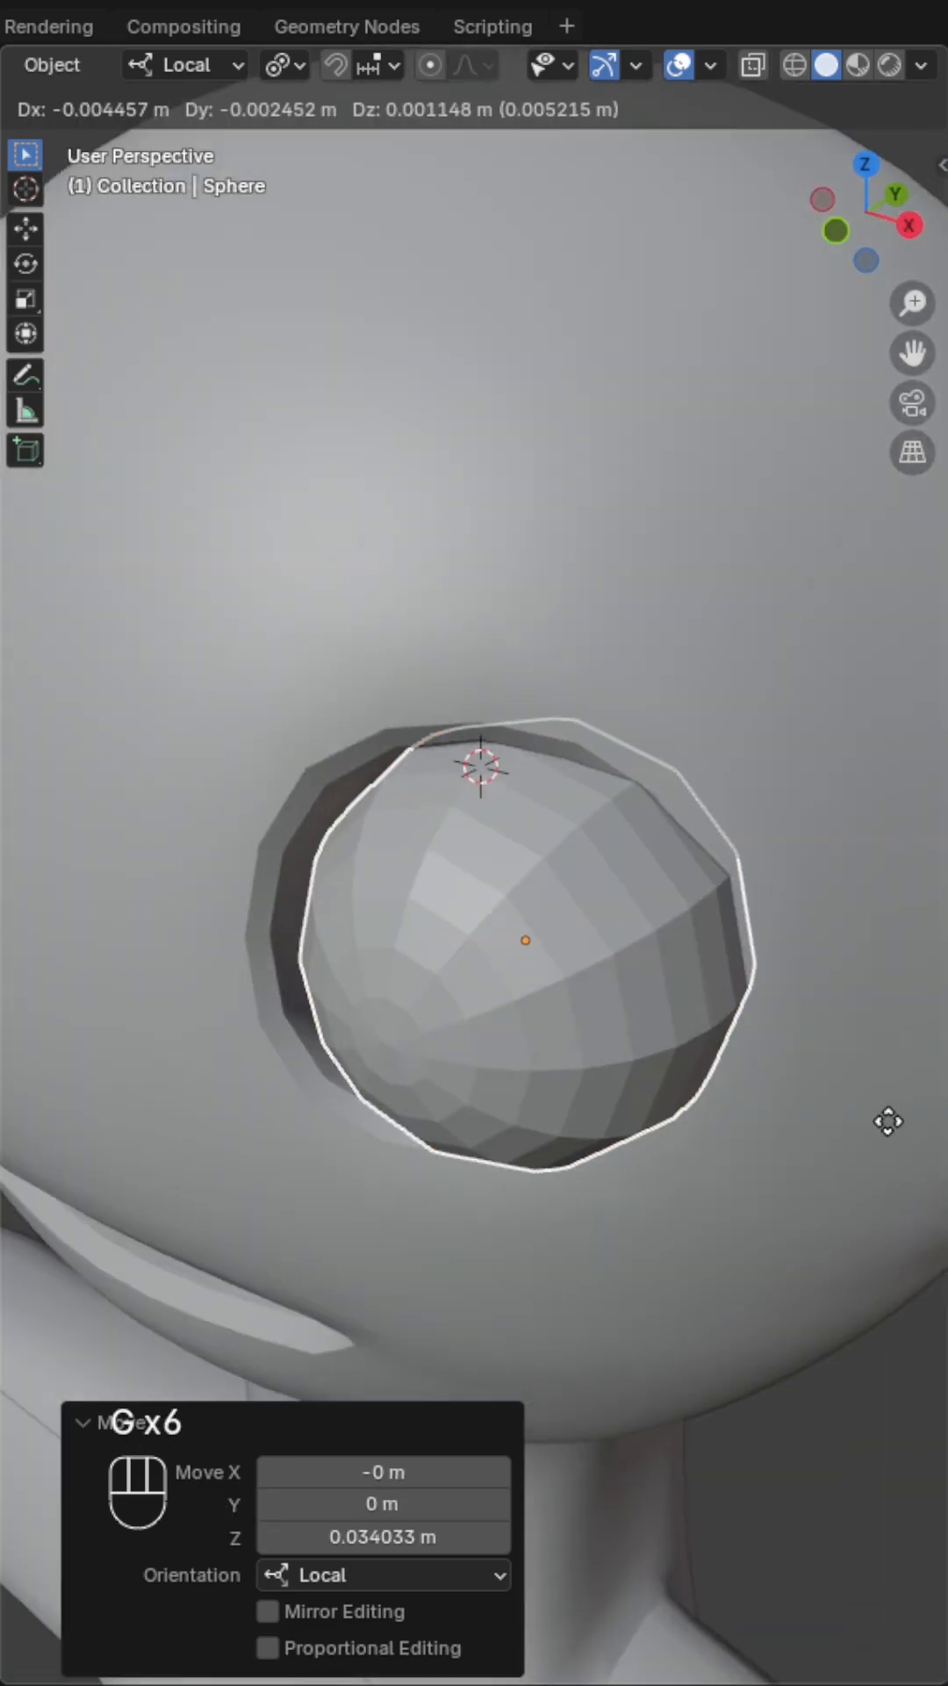
- Seat the eyeball sphere in the eye socket and apply a skin colour to the man
key(Tab)
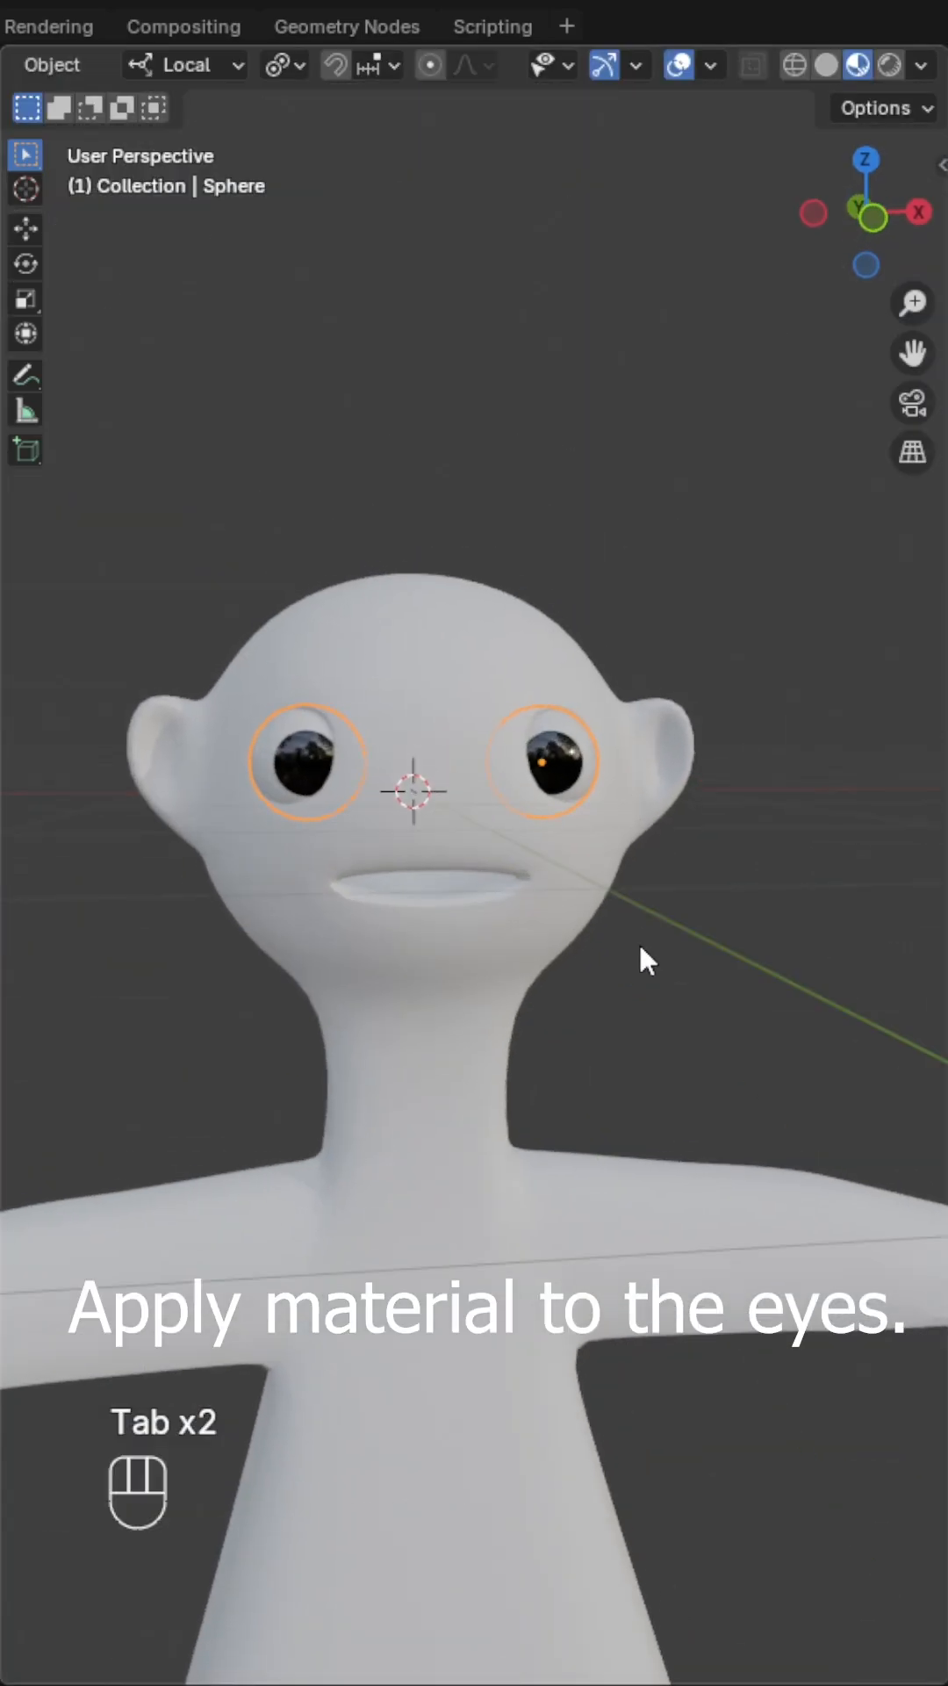
key(Tab)
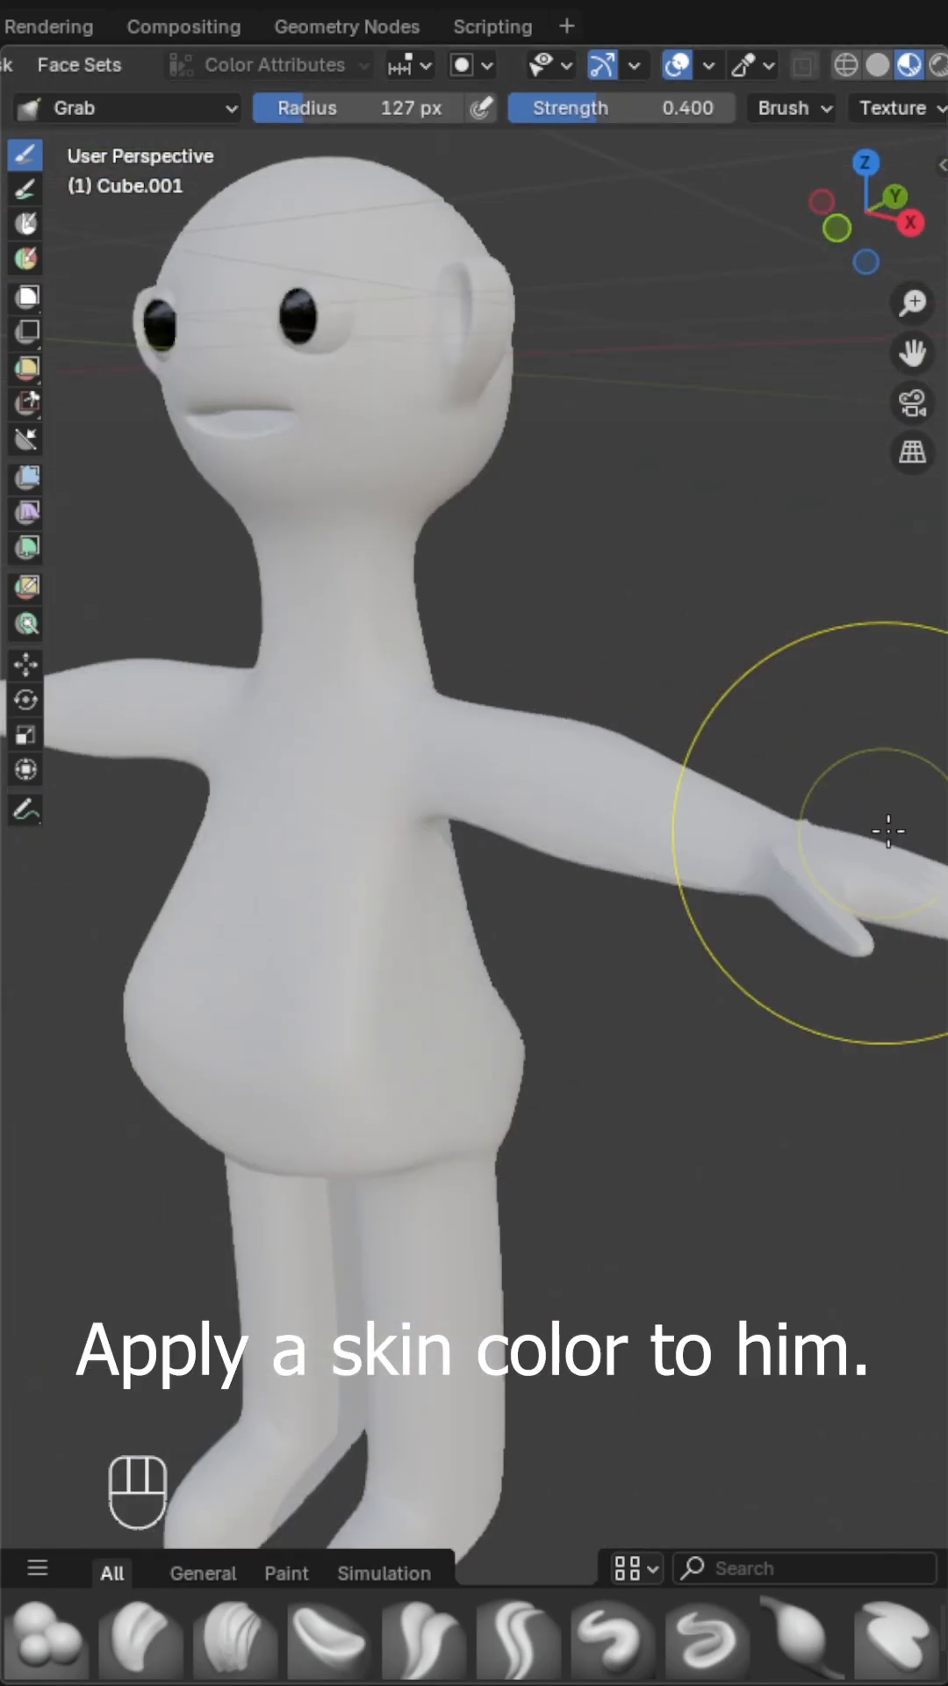
key(shift+a)
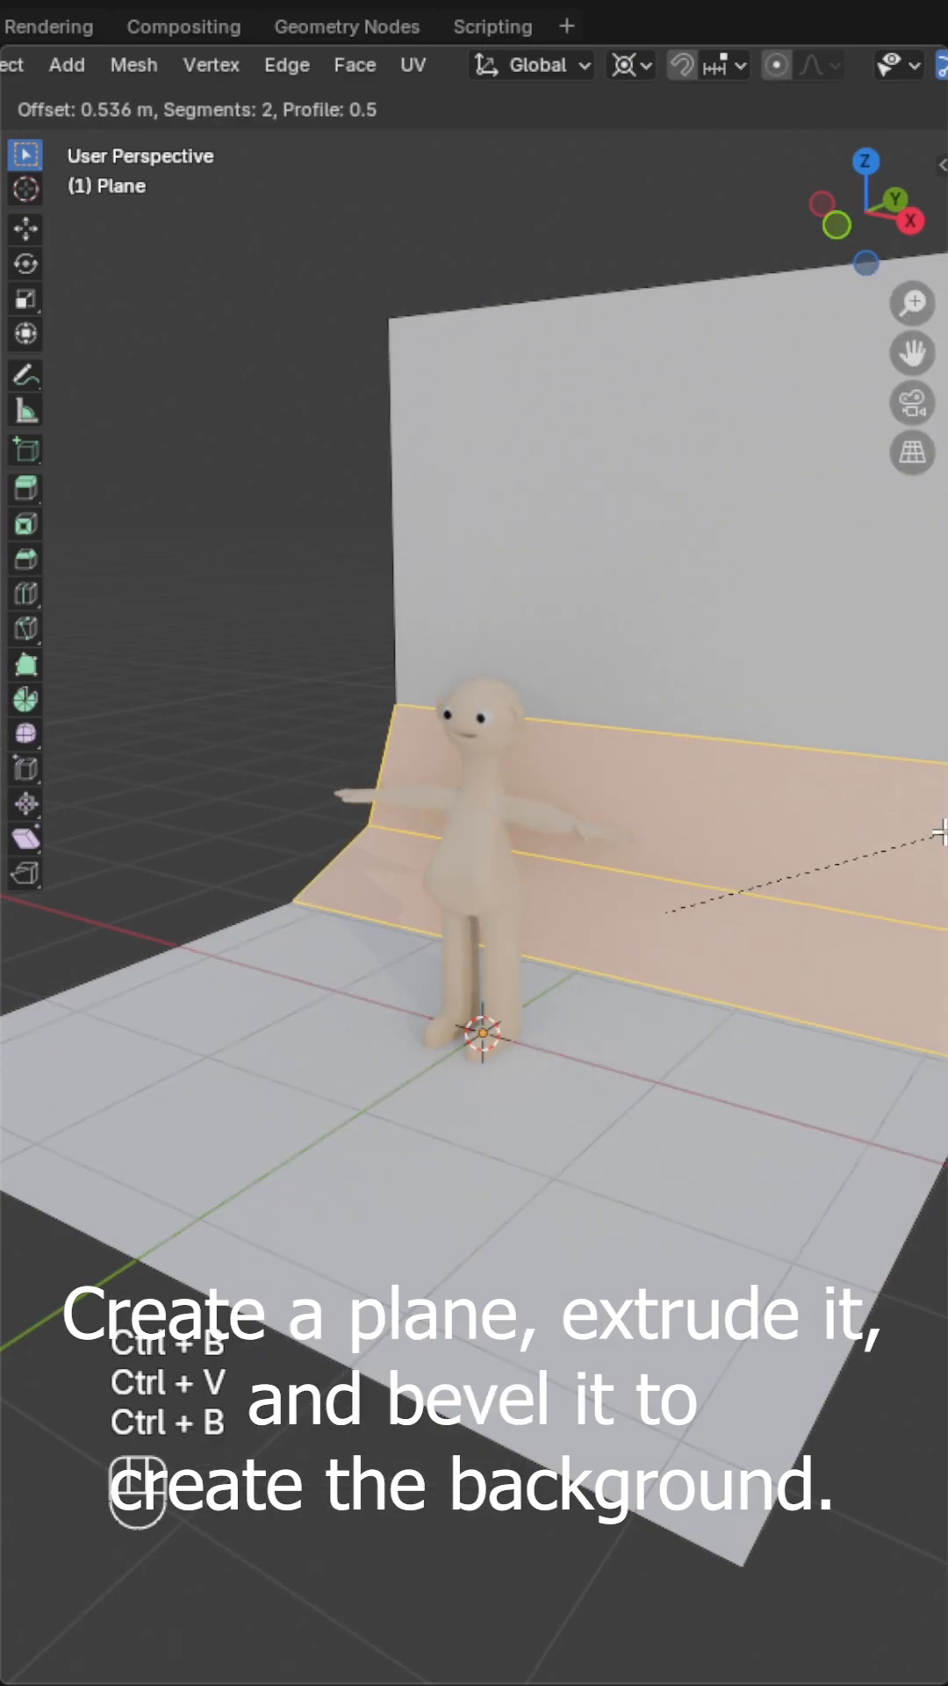
- Bevel the backdrop corner into a curve behind the man
key(Tab)
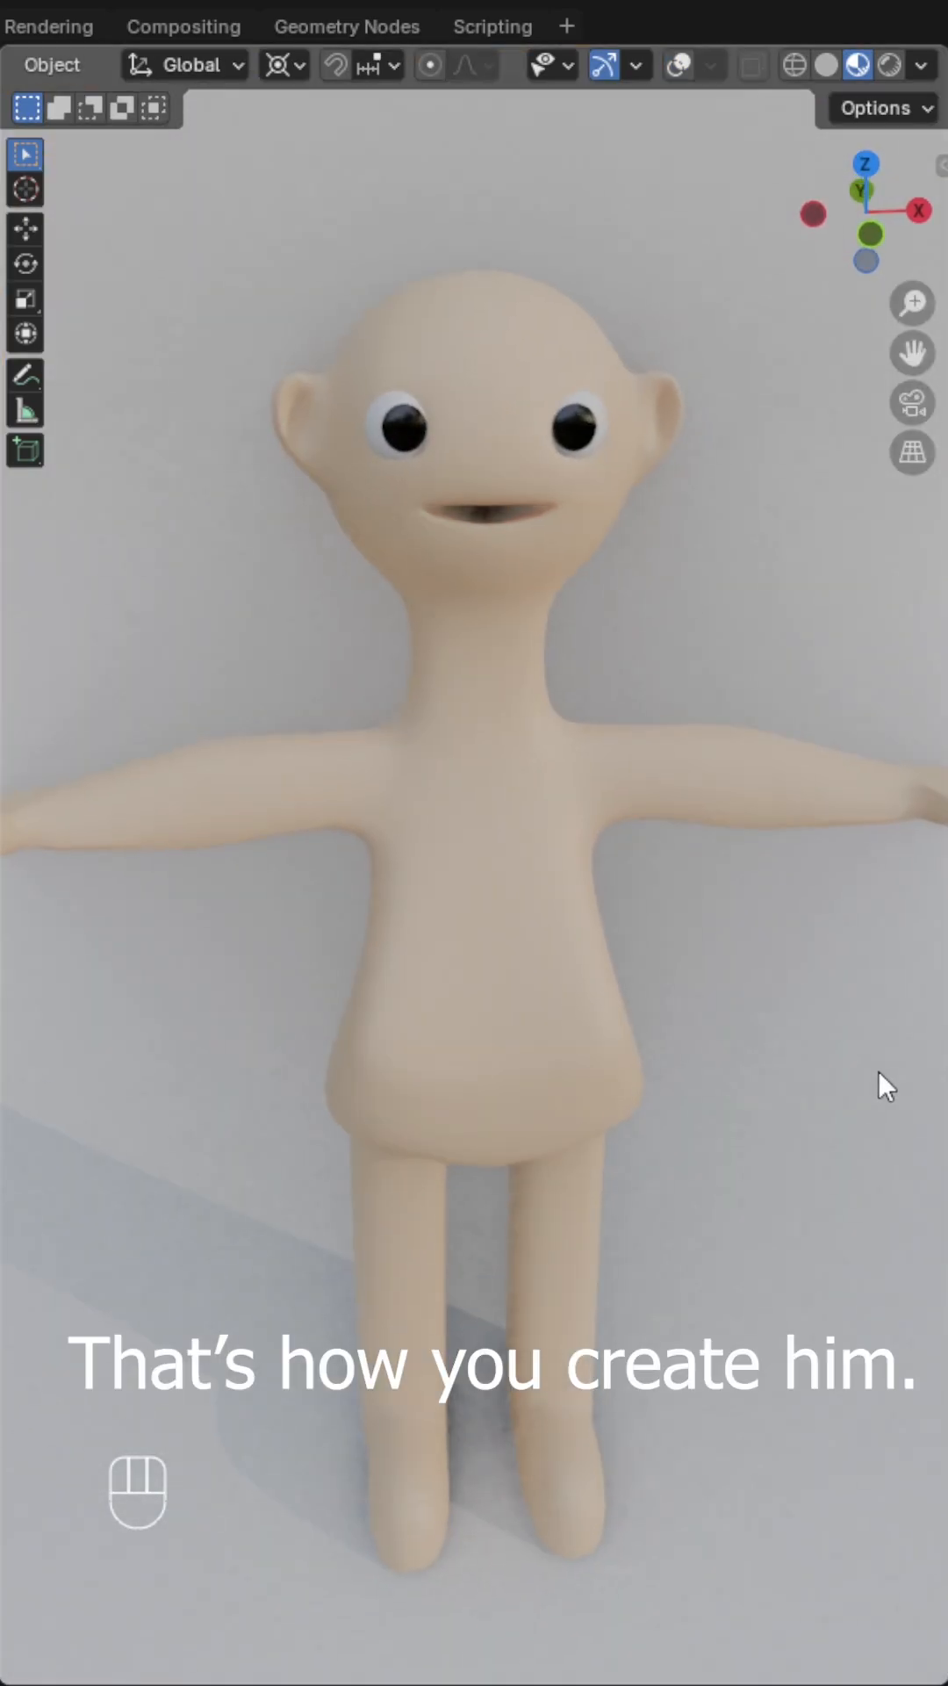
drag(882, 1084, 758, 1022)
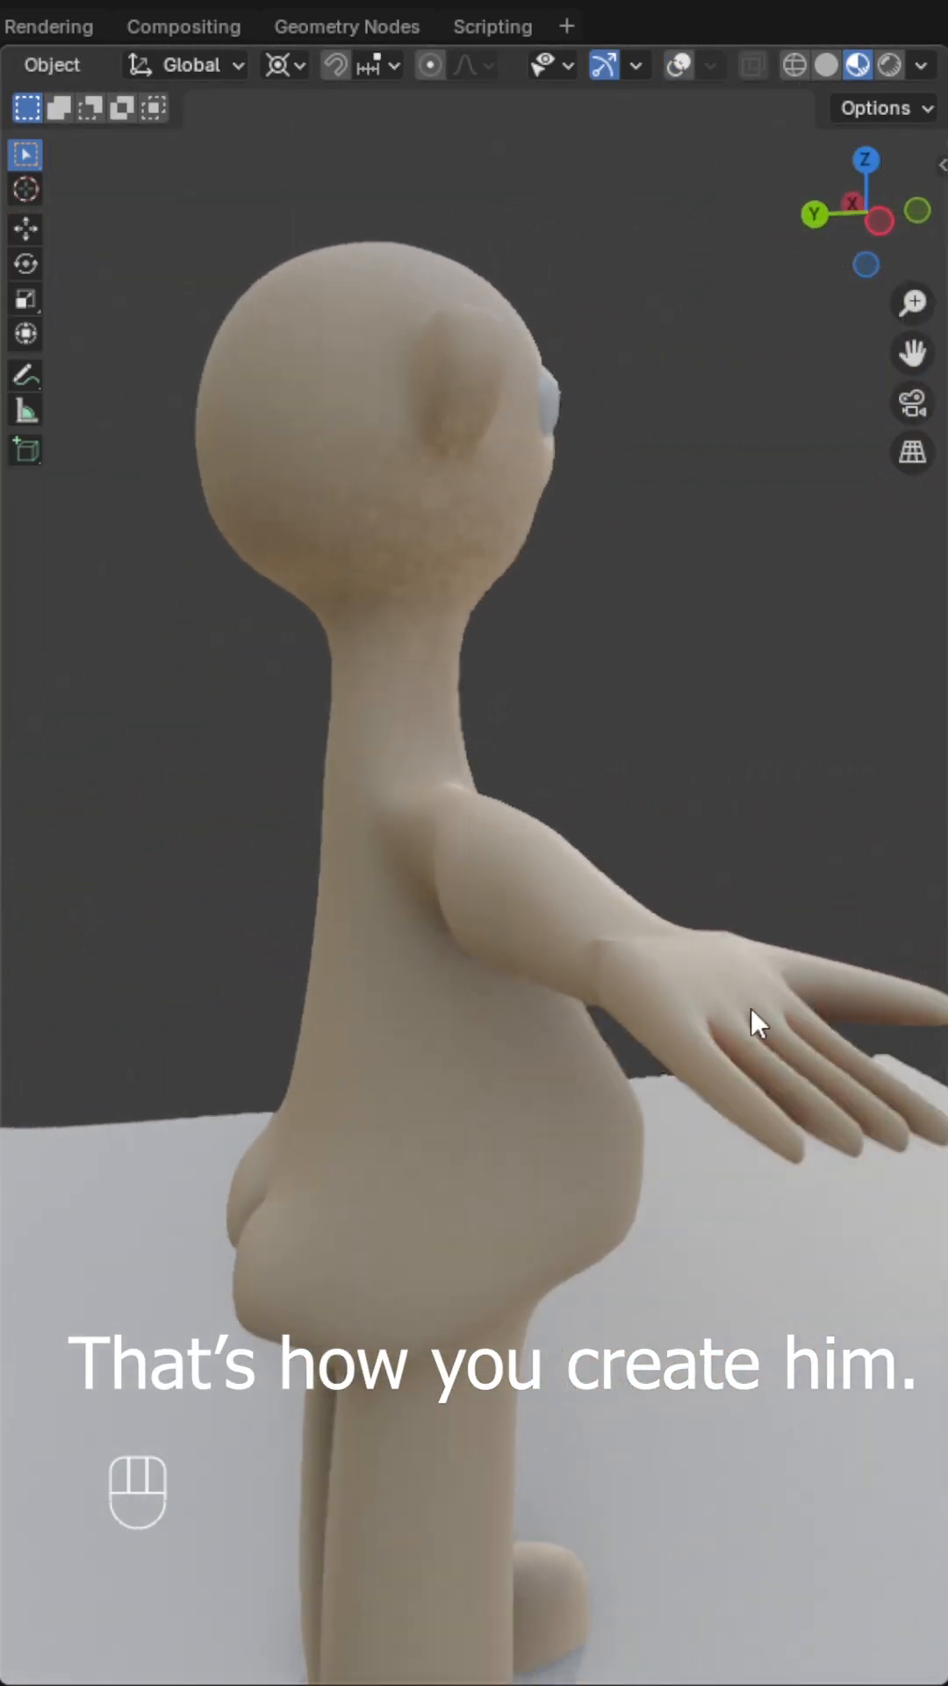